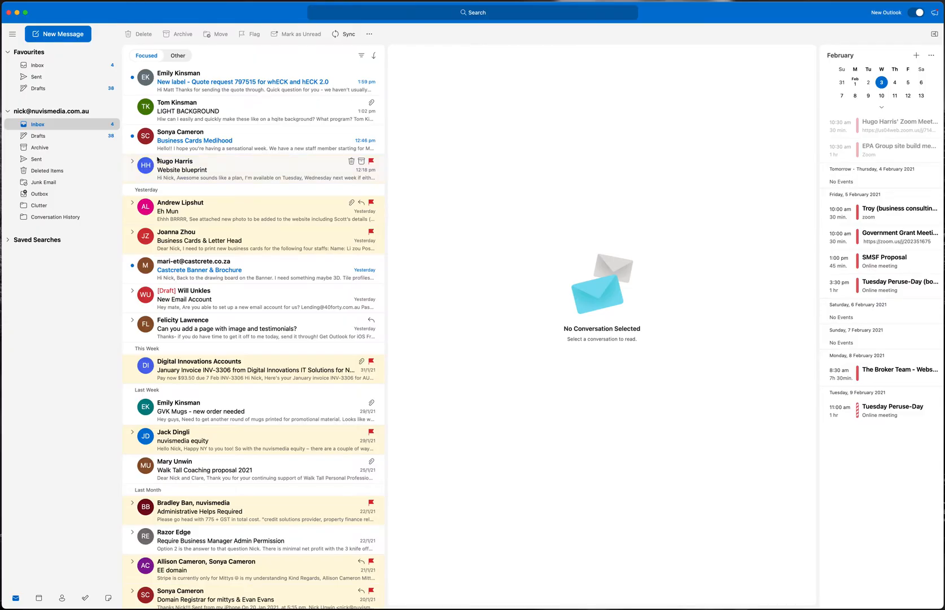
mouse_move(333, 53)
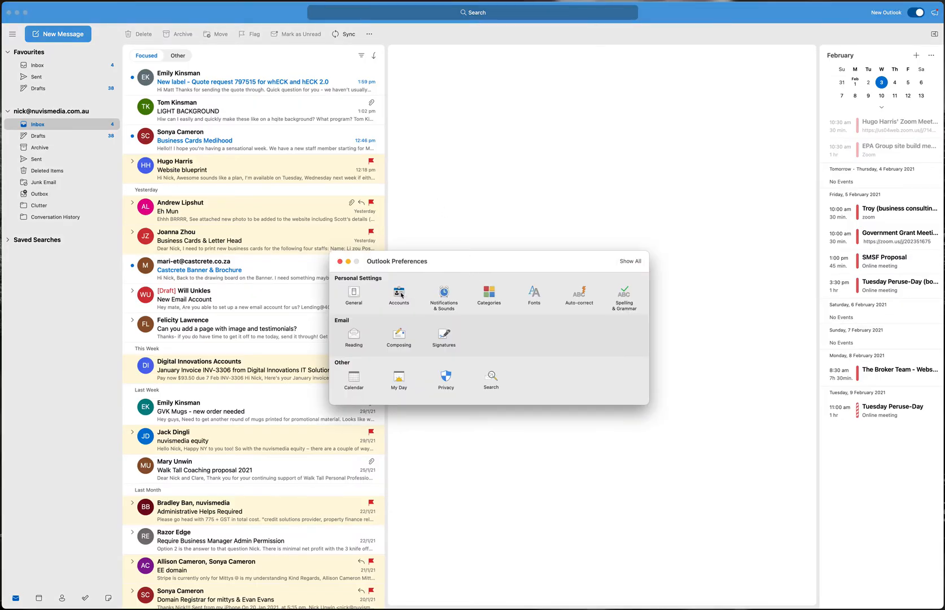
Visit the Accounts preferences and return to the full preferences set.
click(398, 294)
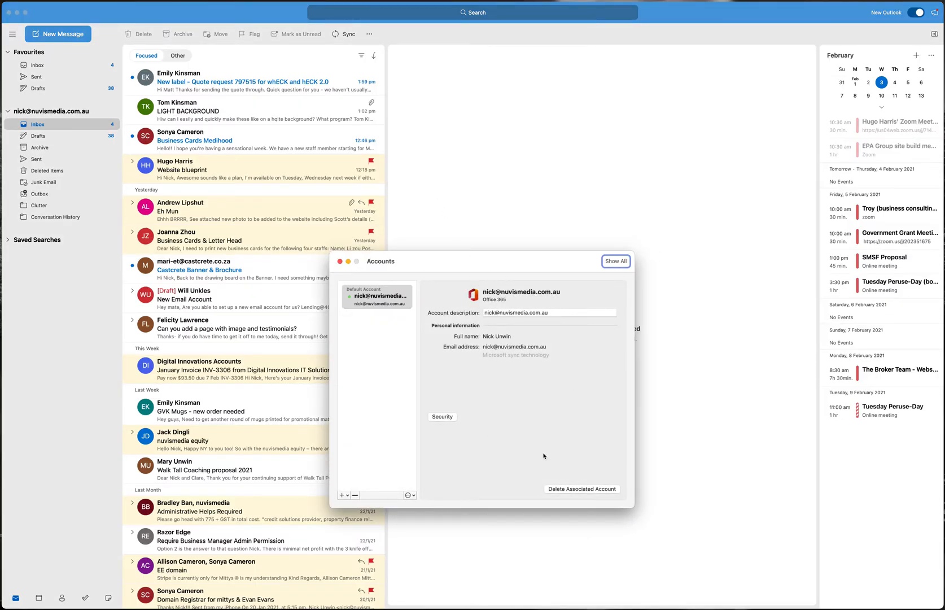
click(340, 261)
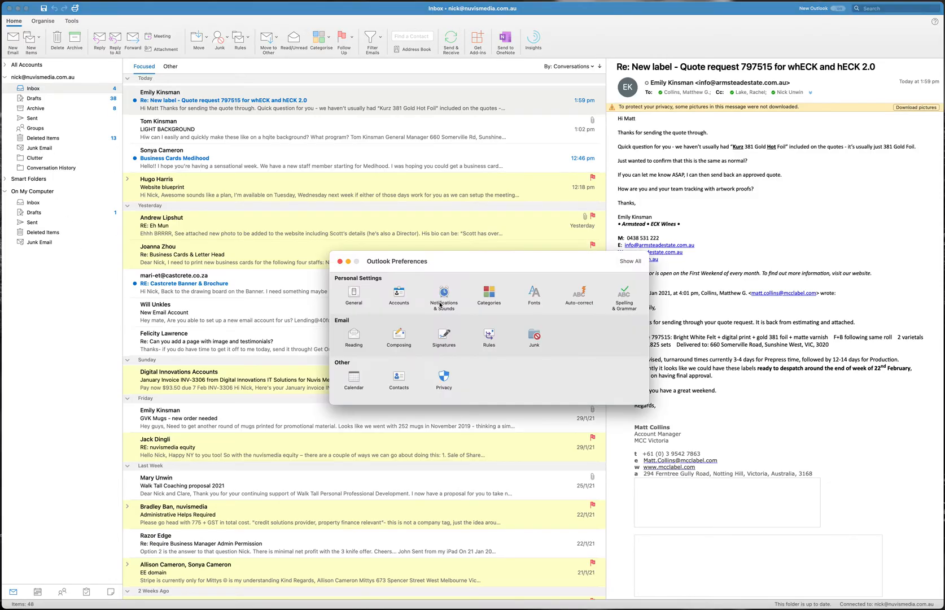
click(398, 291)
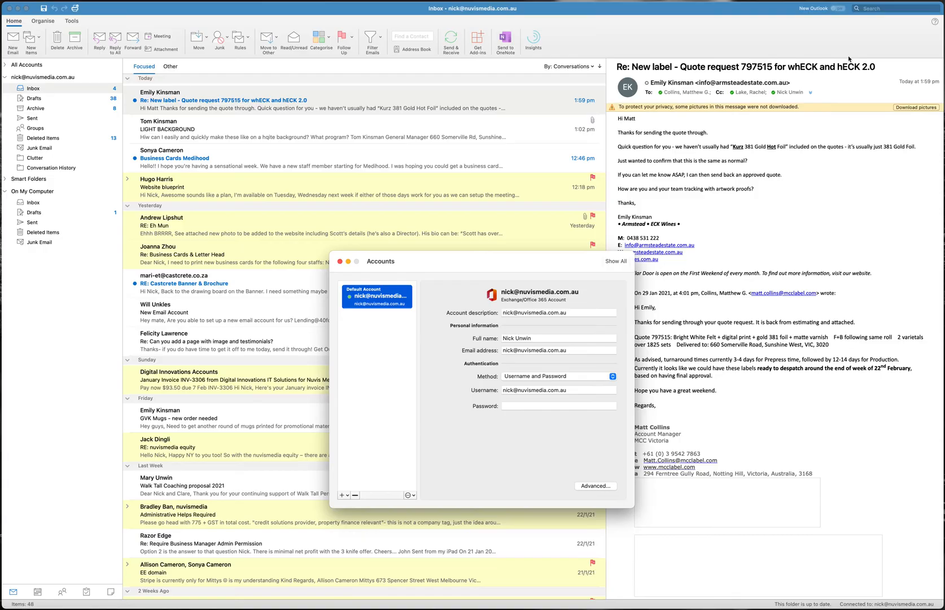
mouse_move(819, 12)
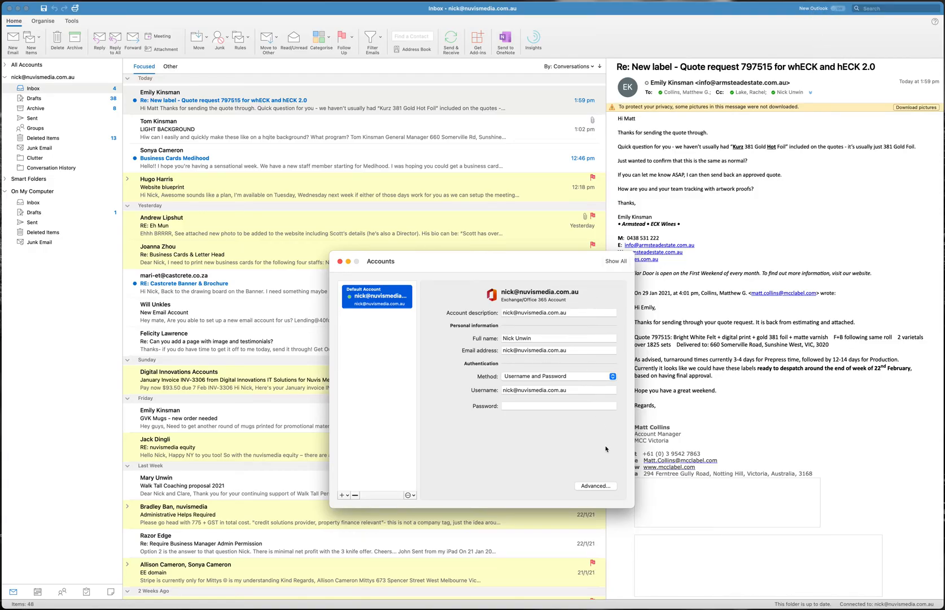
click(594, 486)
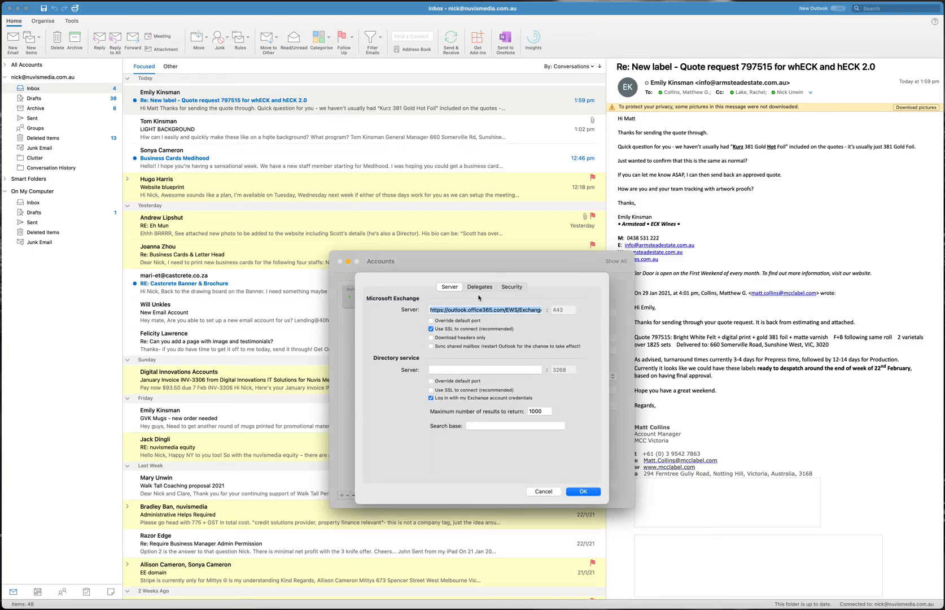
Under Delegates, add the nuvismedia shared mailbox as an additional mailbox and confirm.
click(479, 286)
text(admin@)
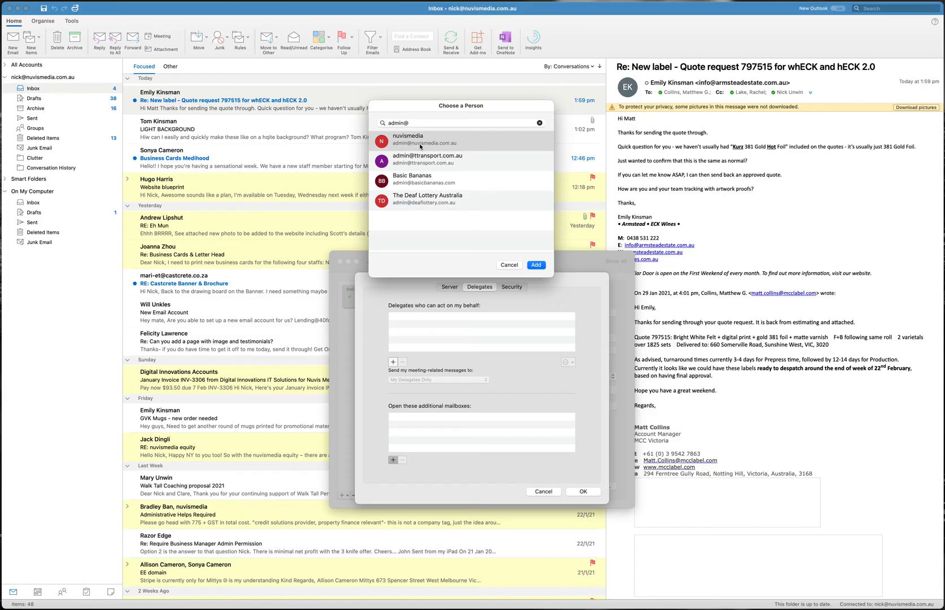
click(424, 139)
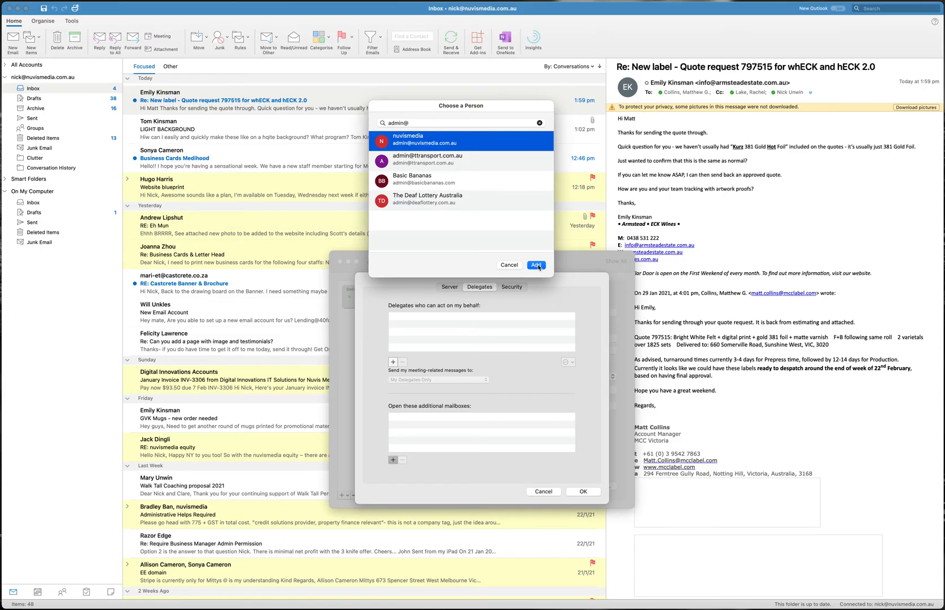
click(535, 266)
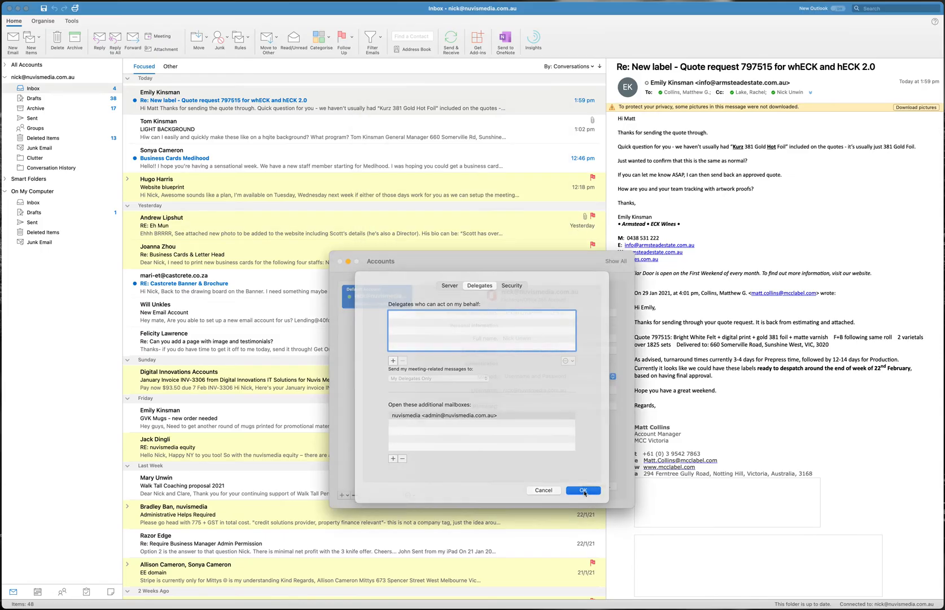
click(583, 490)
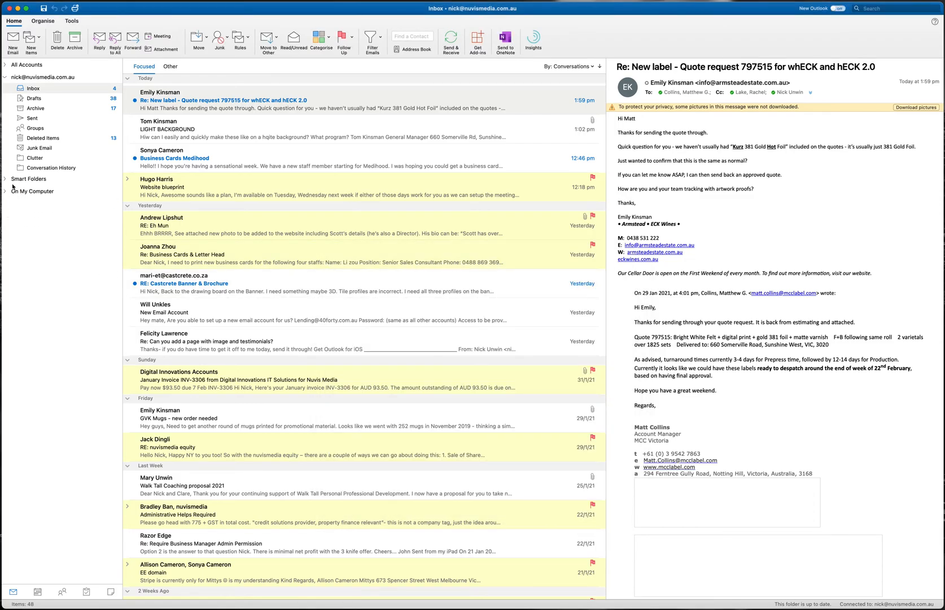
mouse_move(35, 187)
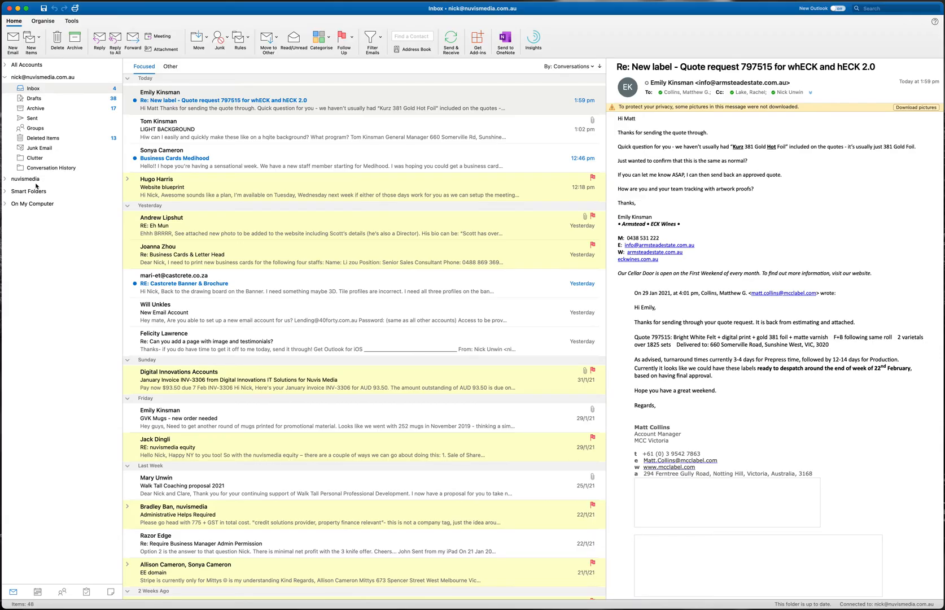
Expand the nuvismedia sidebar entry and show its empty Inbox.
click(6, 179)
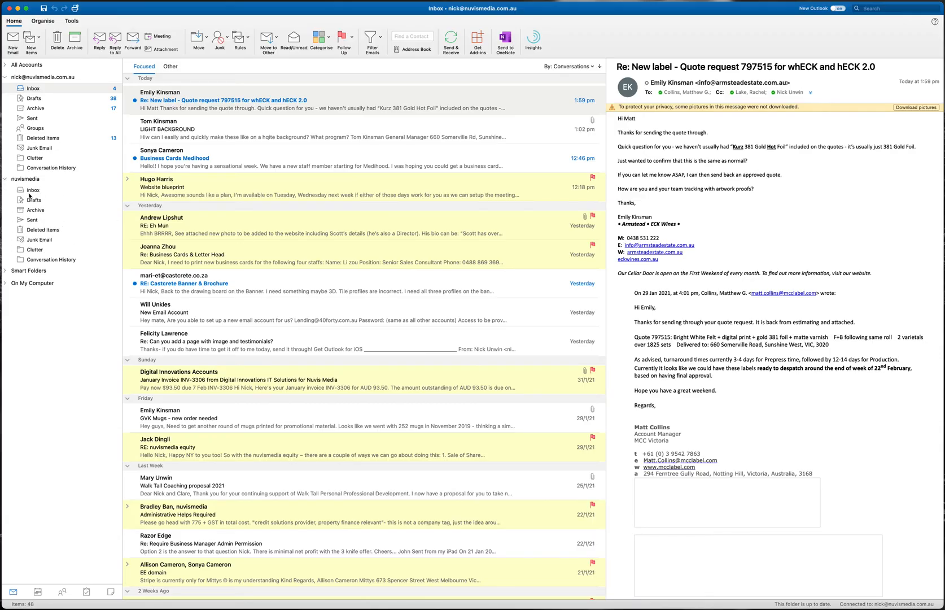
click(33, 189)
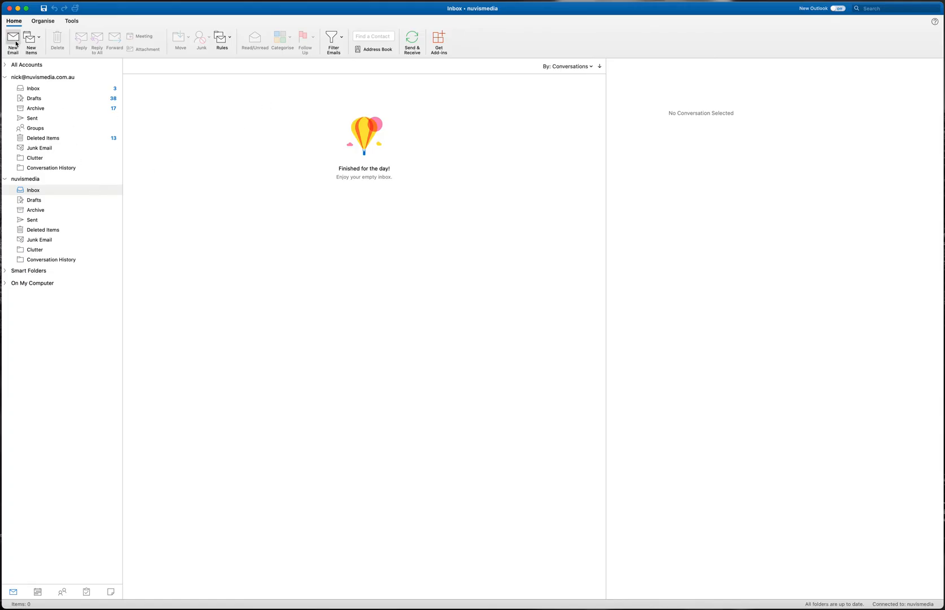
mouse_move(52, 193)
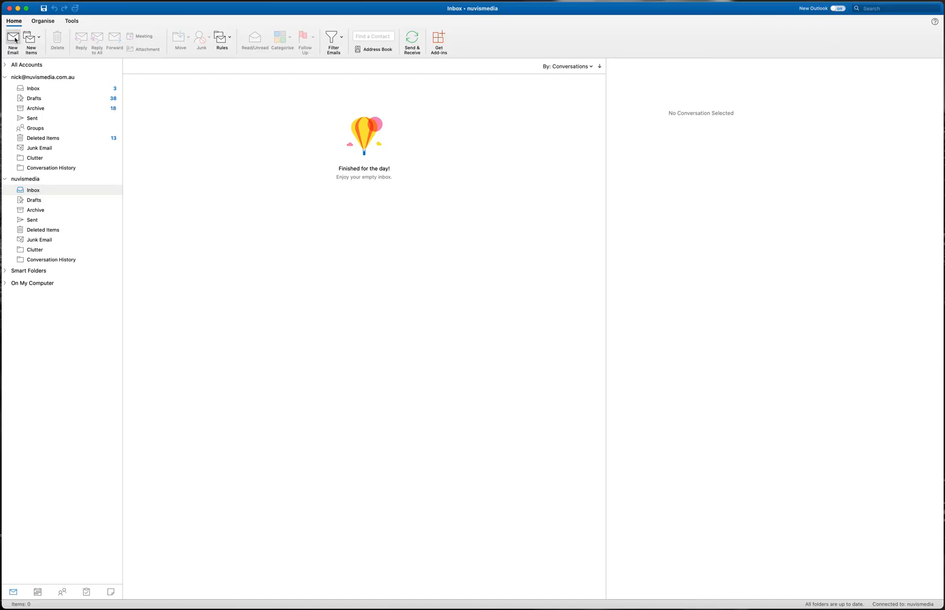
Start a new email and set its From address to nuvismedia (nuvismedia).
click(12, 41)
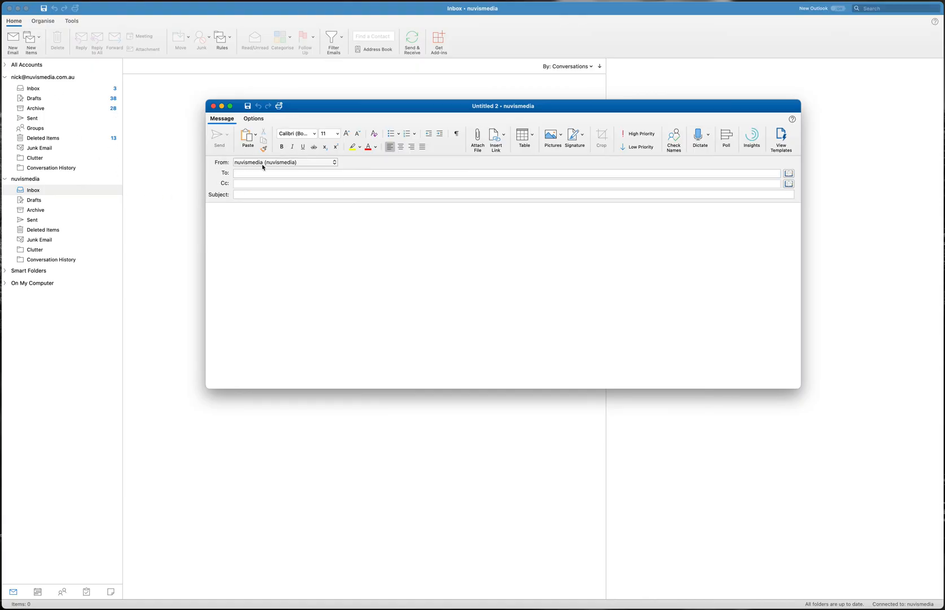
click(285, 162)
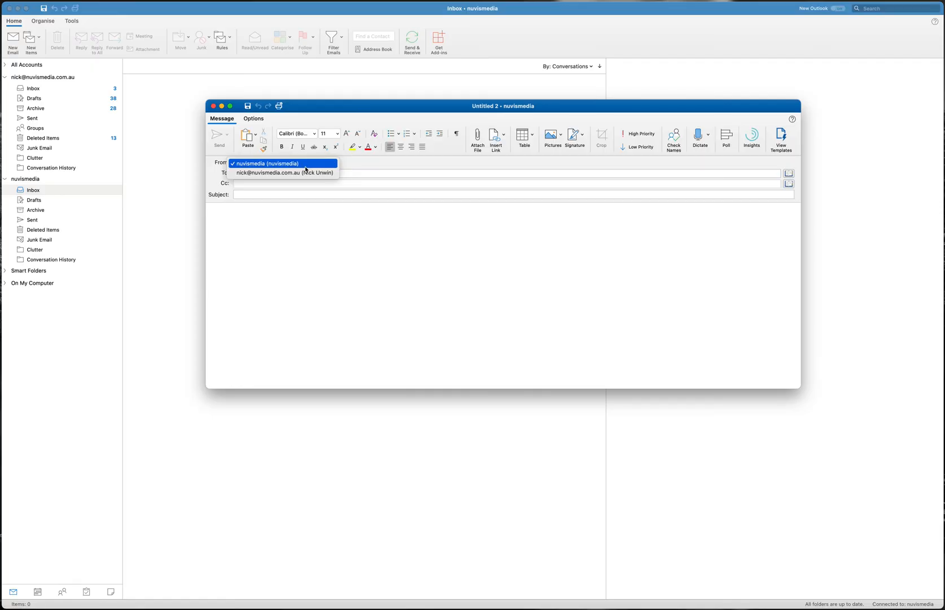
click(266, 163)
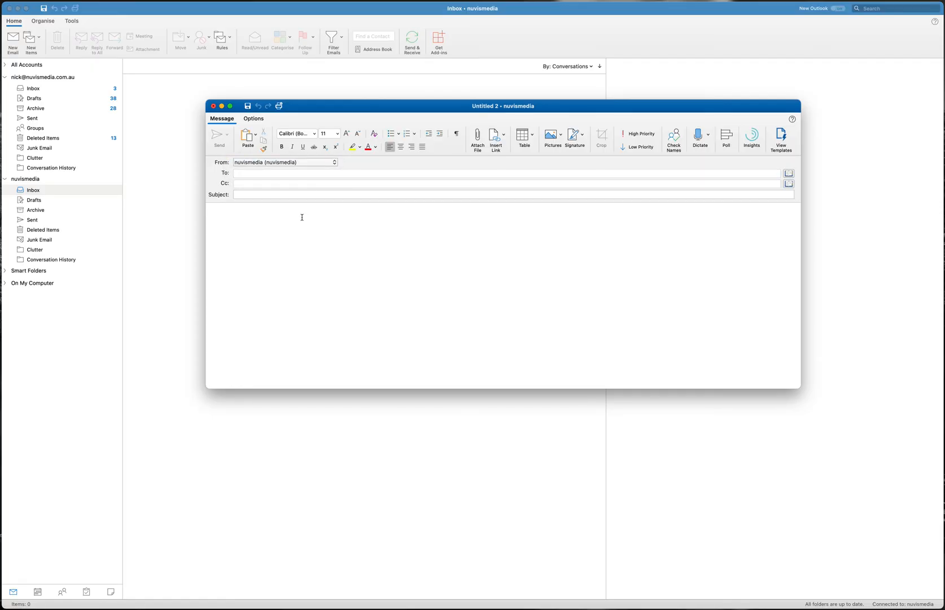
mouse_move(213, 106)
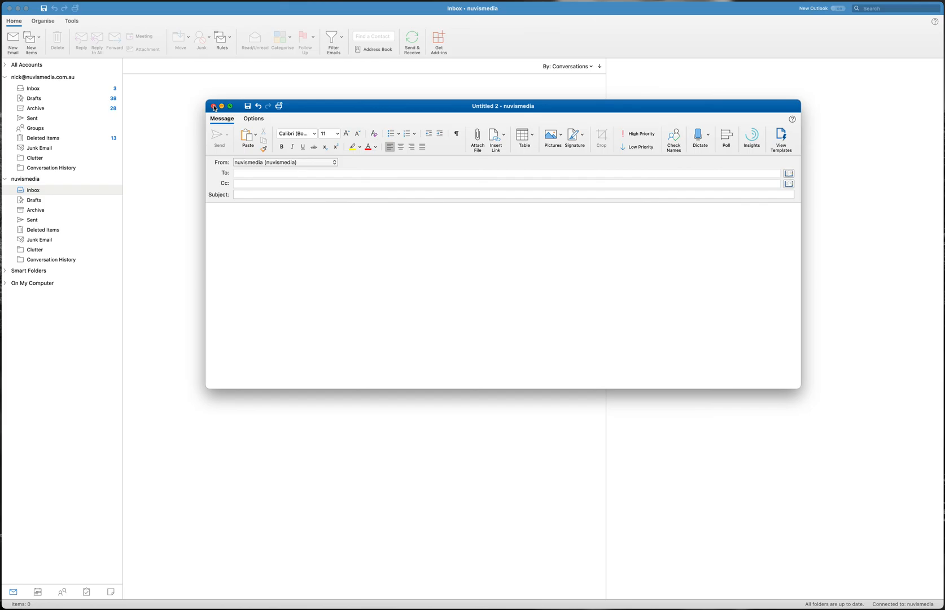